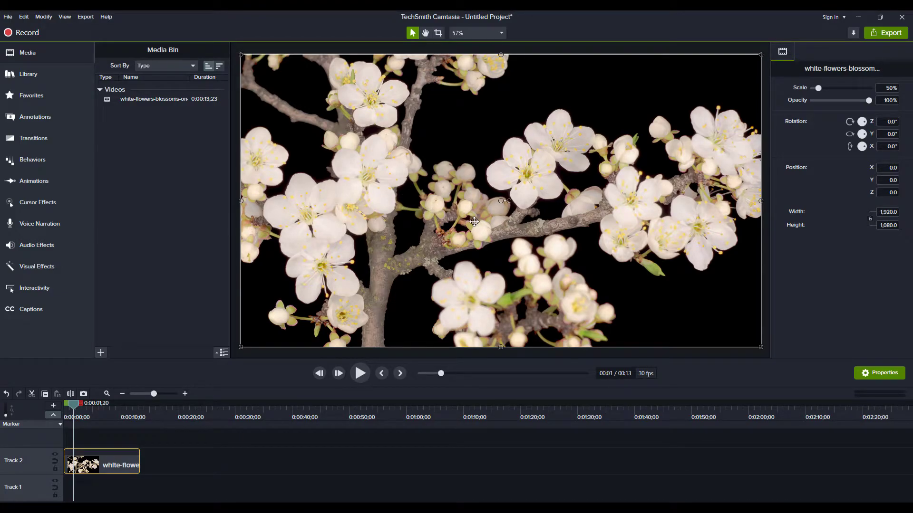
{"action": "mouse_move", "coordinate": [50, 107]}
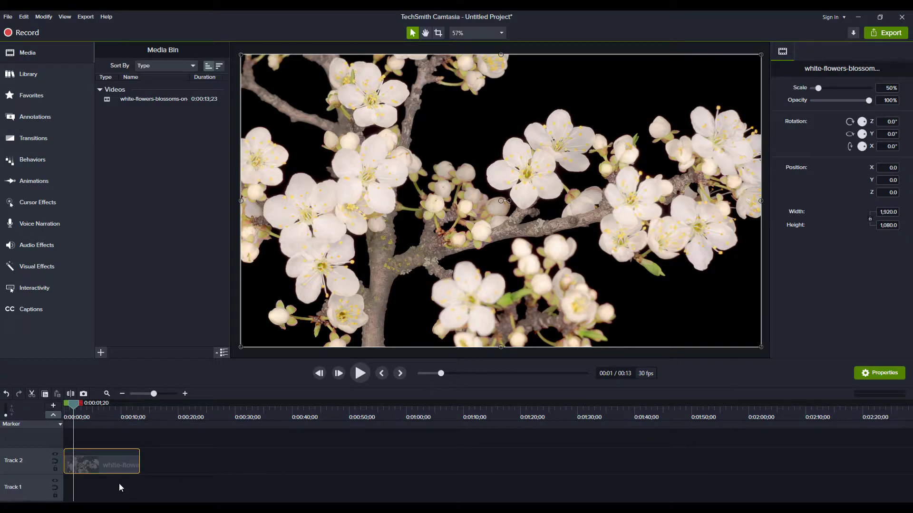
Move the white-flowers clip from Track 2 down to the start of Track 1
{"action": "left_click_drag", "start_coordinate": [102, 461], "coordinate": [101, 488]}
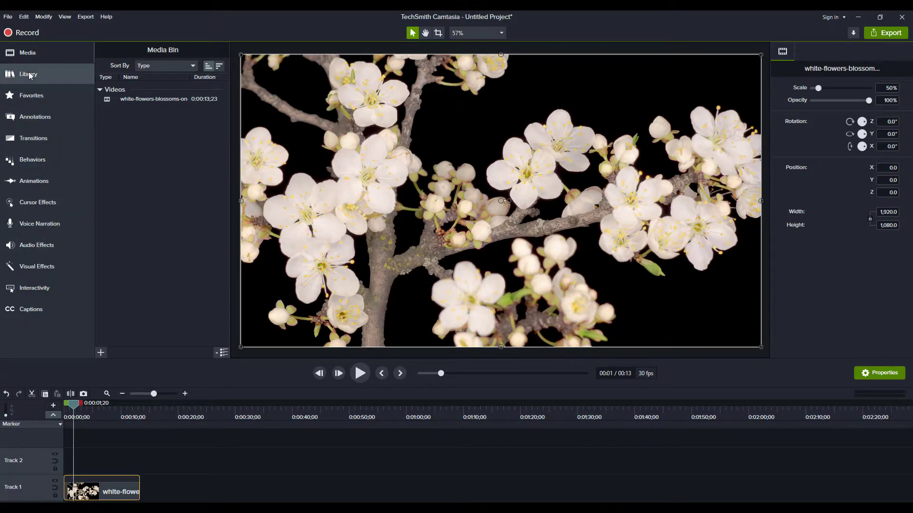
{"action": "mouse_move", "coordinate": [28, 74]}
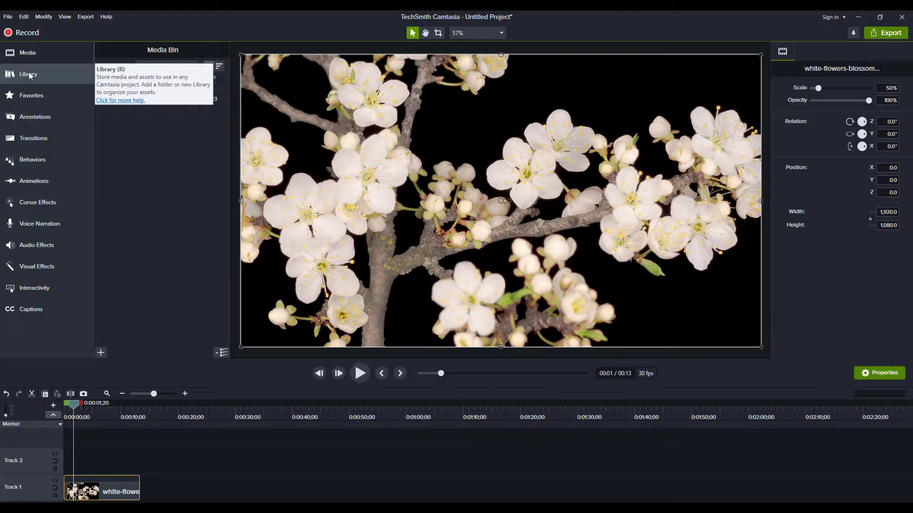
Add MittsTechIntro01 from the Library to Track 2 and align it to 0:00:00
{"action": "left_click", "coordinate": [28, 74]}
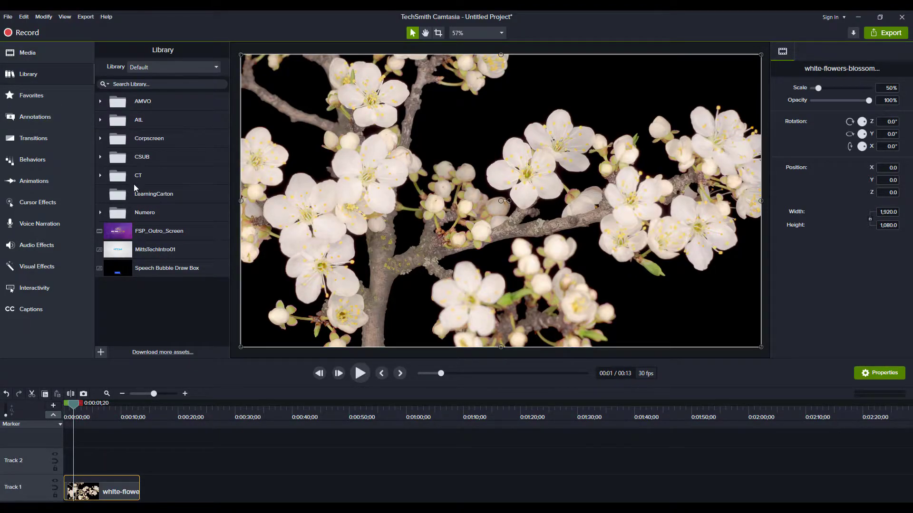
{"action": "mouse_move", "coordinate": [128, 177]}
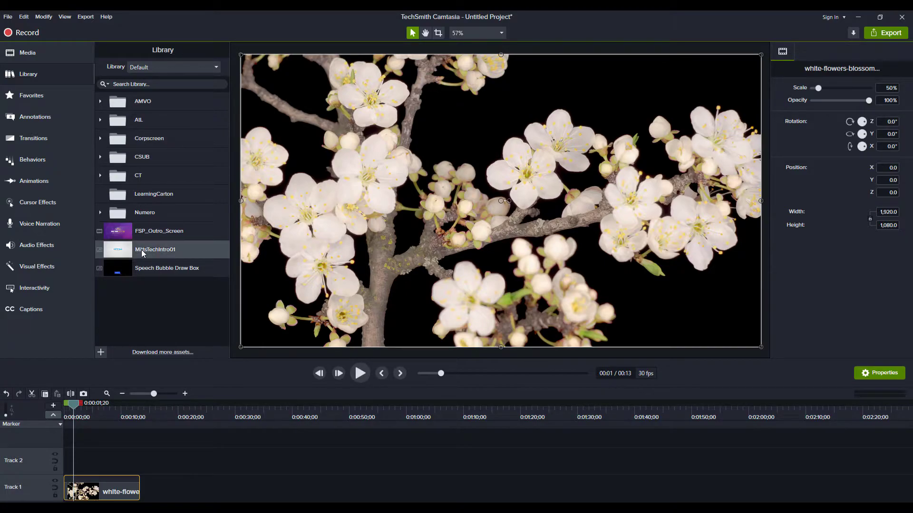
{"action": "left_click_drag", "start_coordinate": [154, 249], "coordinate": [229, 461]}
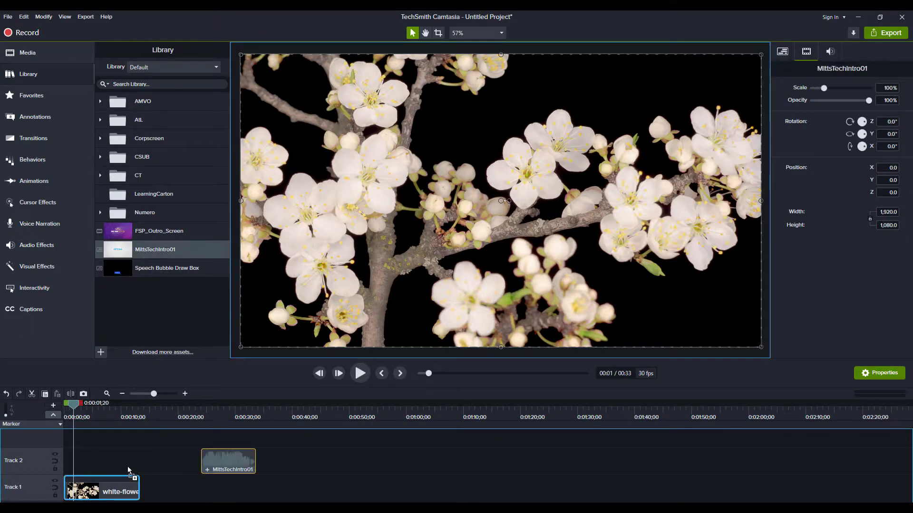
{"action": "left_click_drag", "start_coordinate": [228, 459], "coordinate": [90, 460]}
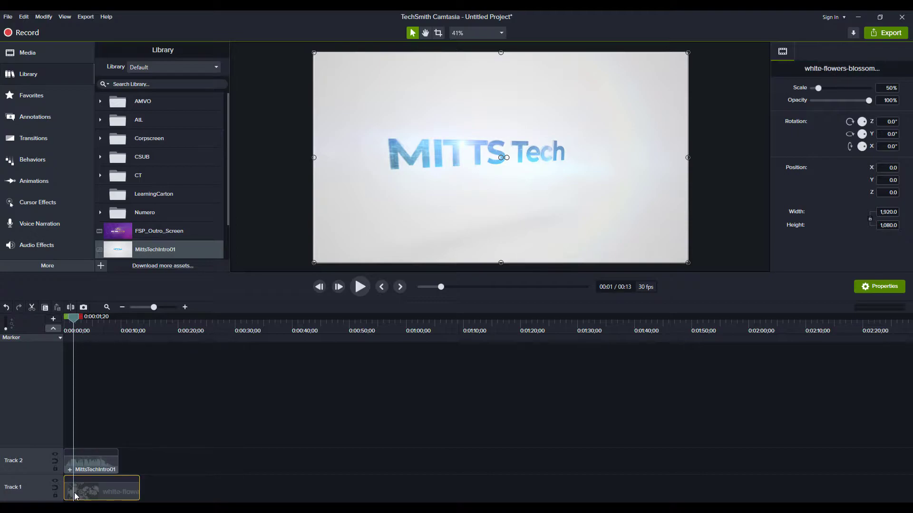
Slide the flower clip to 0:00:09;18 after the intro, then zoom the timeline in
{"action": "left_click_drag", "start_coordinate": [75, 491], "coordinate": [157, 491]}
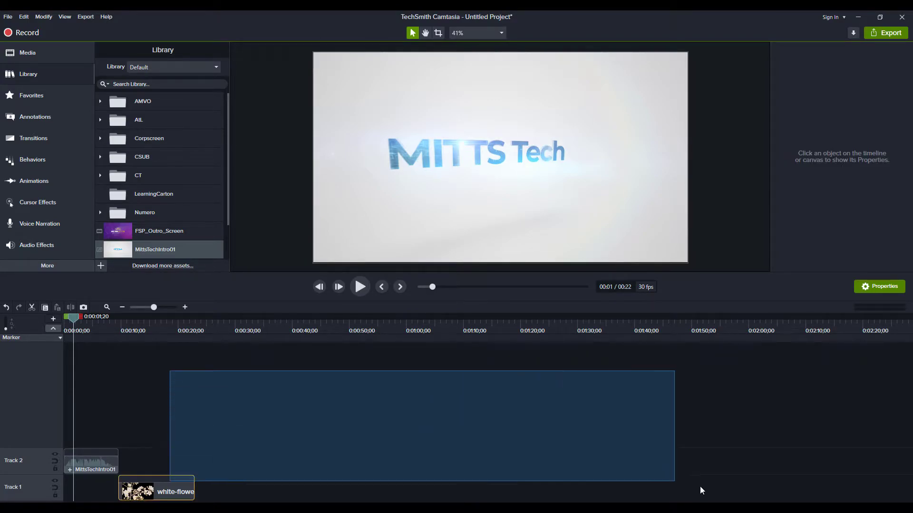
{"action": "left_click", "coordinate": [156, 487]}
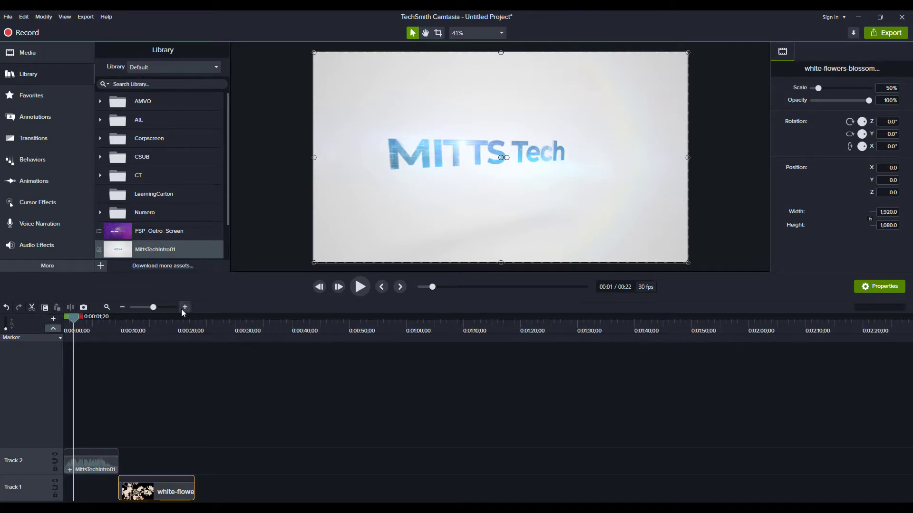
{"action": "left_click", "coordinate": [185, 308]}
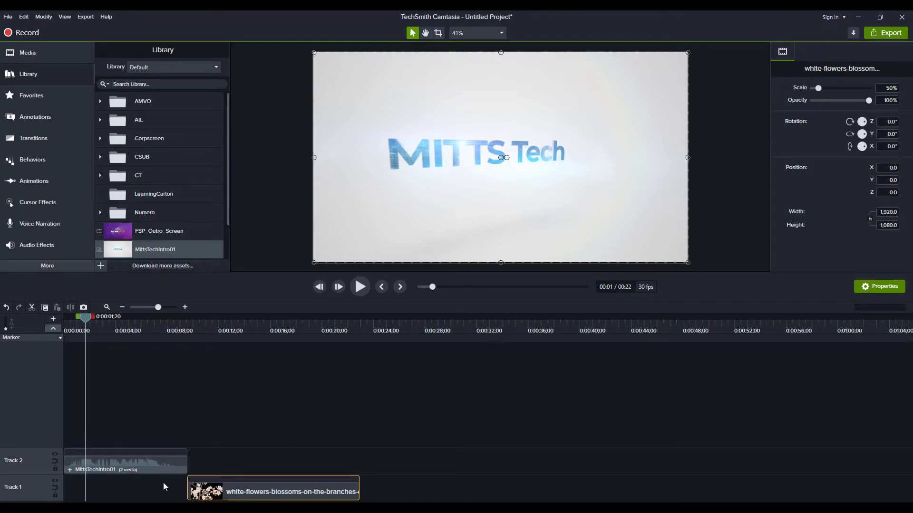
{"action": "mouse_move", "coordinate": [198, 495]}
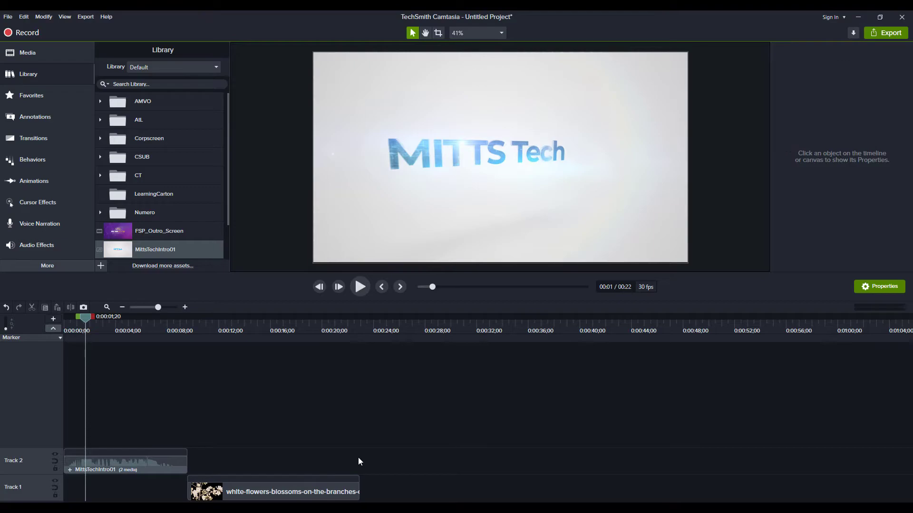
{"action": "mouse_move", "coordinate": [303, 495]}
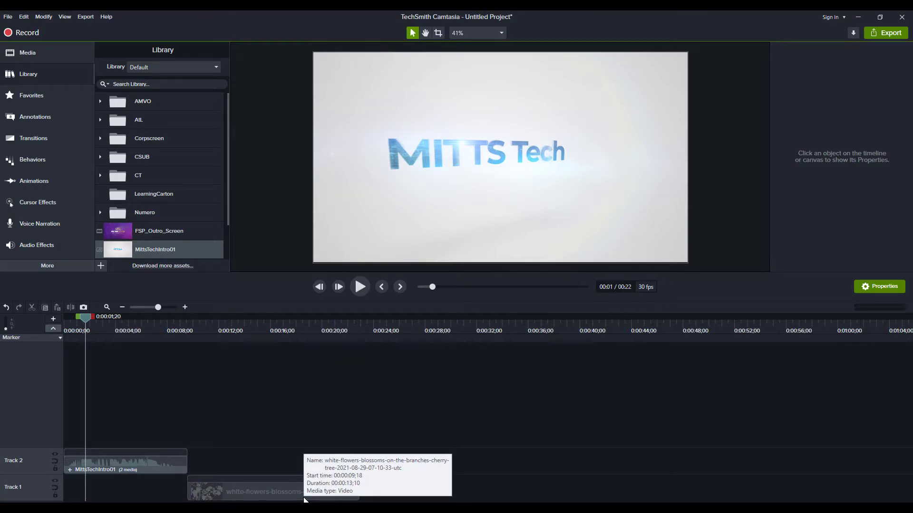
Undo the flower clip move and mark the range 0:00:00 to 0:00:09;18
{"action": "left_click", "coordinate": [272, 491]}
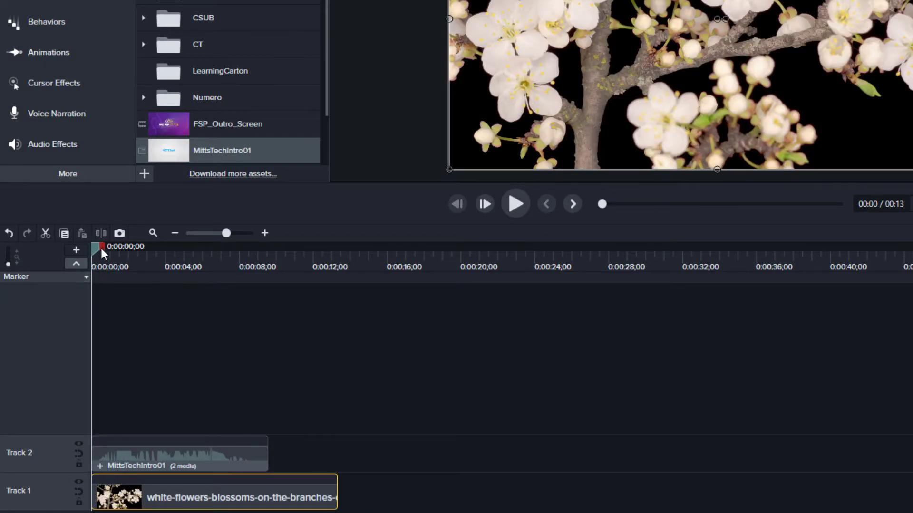
{"action": "left_click_drag", "start_coordinate": [102, 246], "coordinate": [119, 246]}
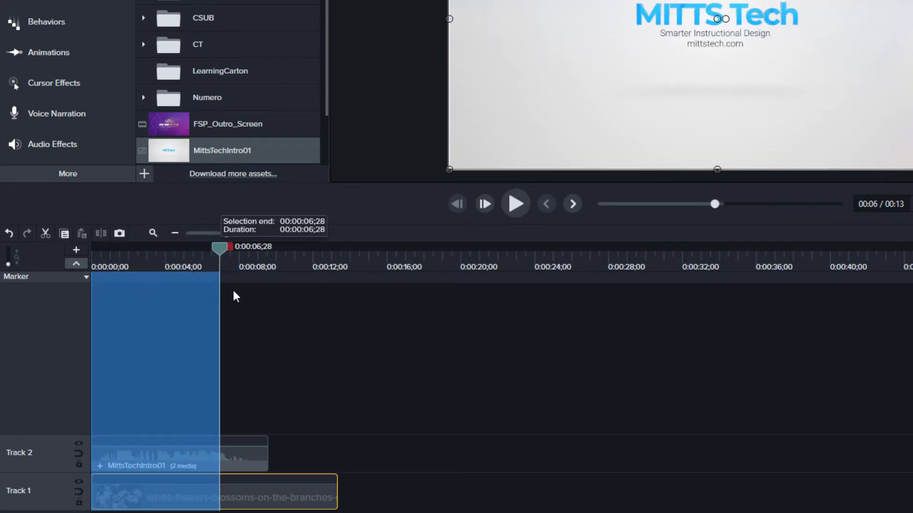
{"action": "left_click_drag", "start_coordinate": [218, 246], "coordinate": [266, 246]}
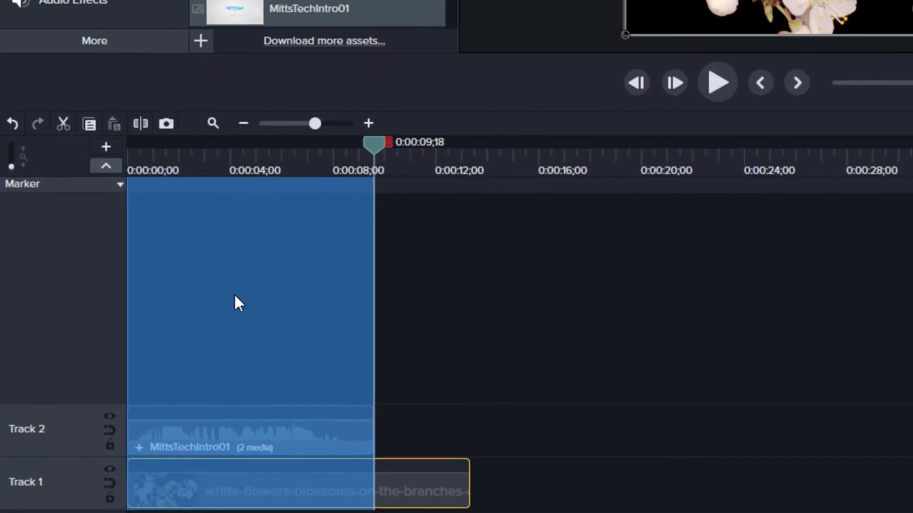
Insert 9;18 of empty time over the marked range via the right-click menu
{"action": "right_click", "coordinate": [238, 302]}
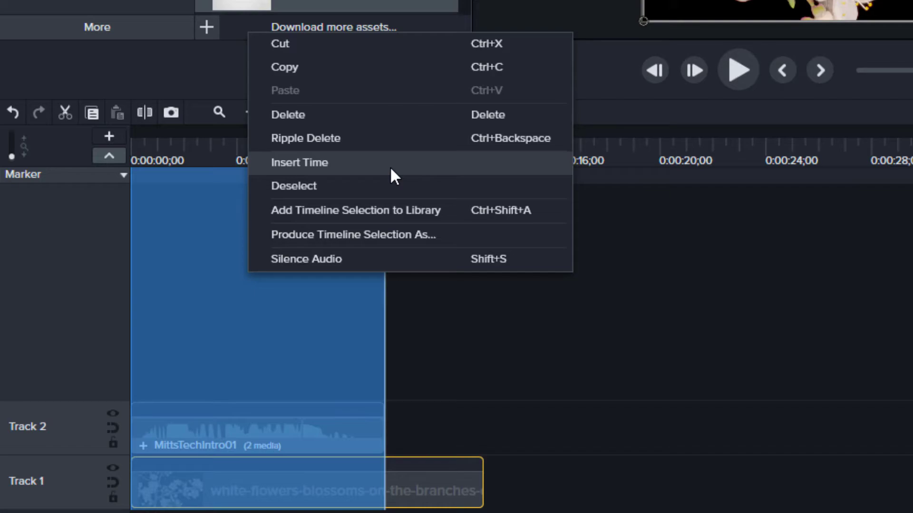
{"action": "left_click", "coordinate": [299, 163]}
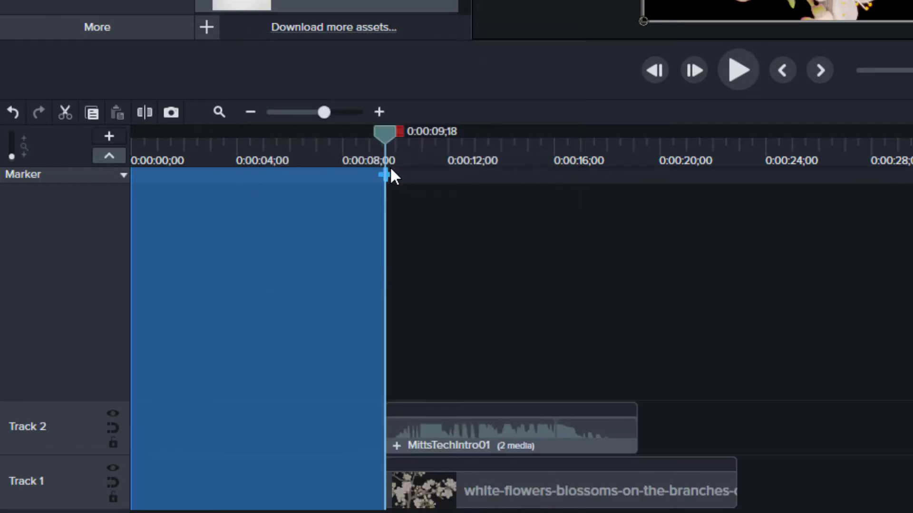